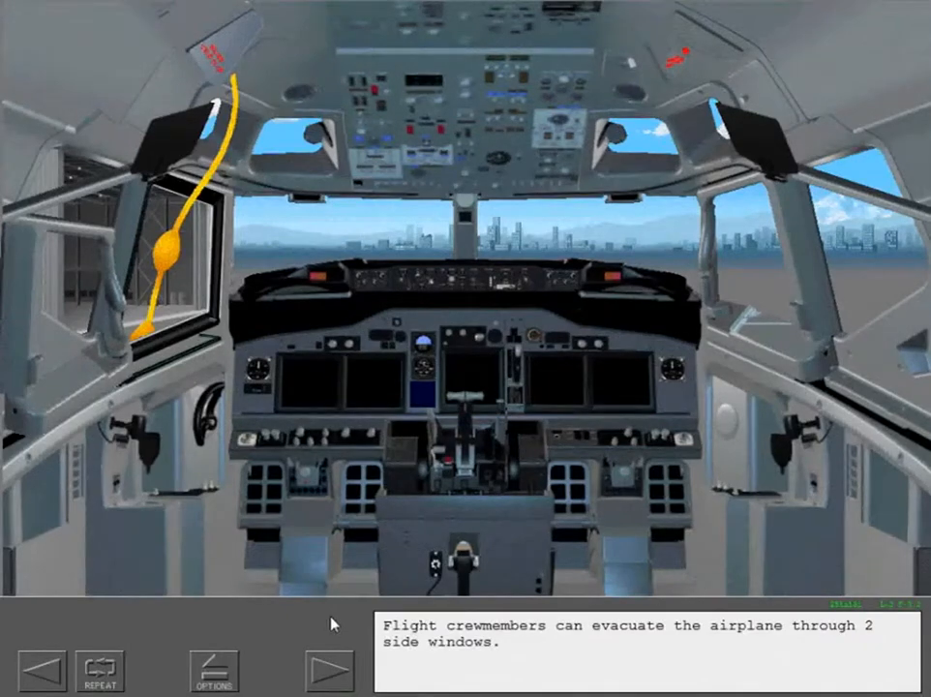
# Step: Advance past the window evacuation and cabin equipment slides to finish the overview
pyautogui.click(331, 670)
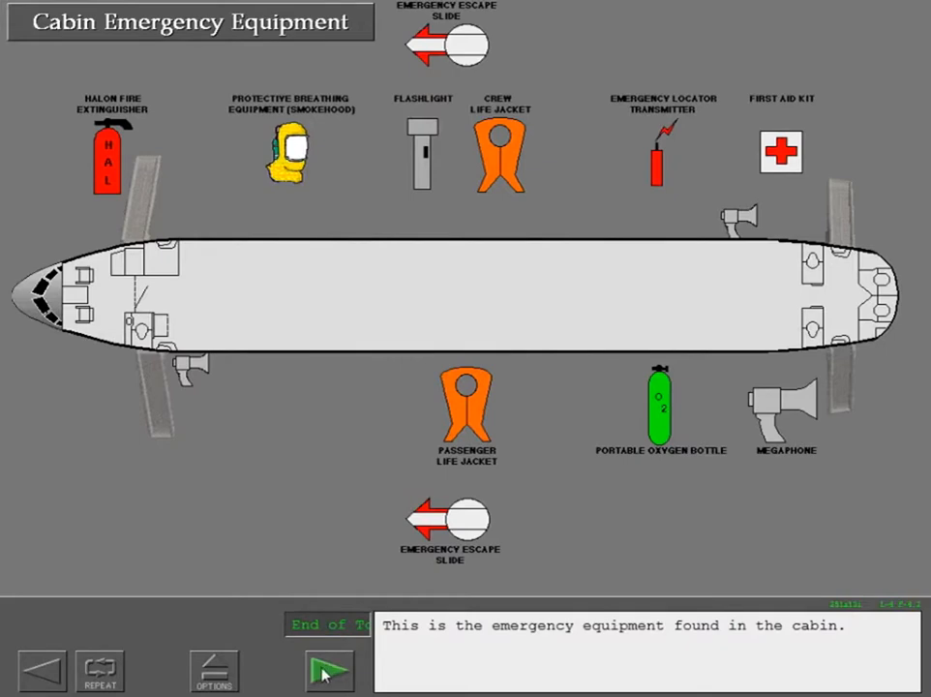
pyautogui.click(329, 668)
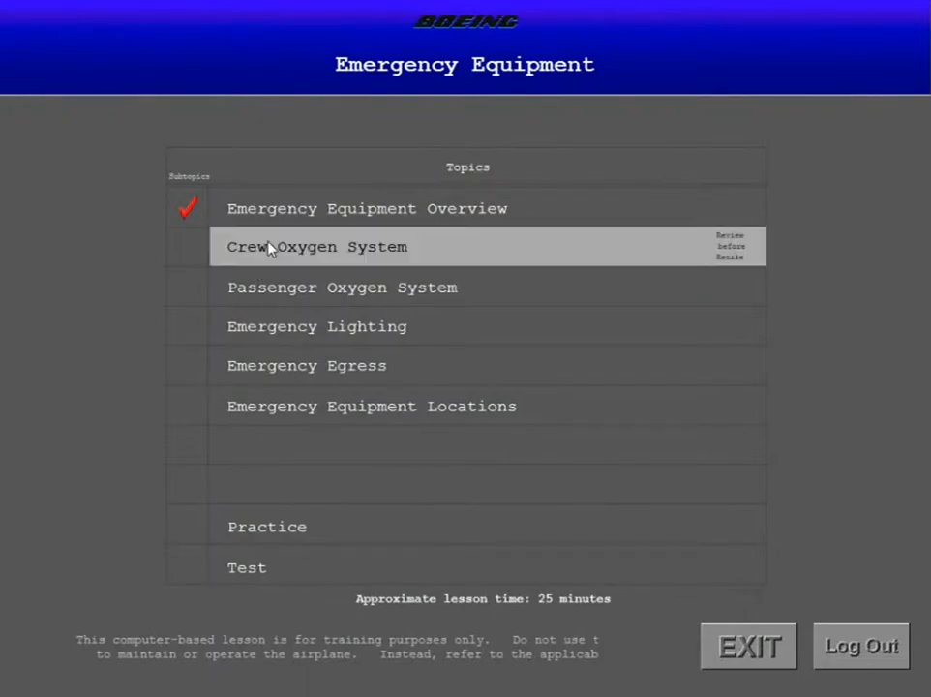
# Step: Start the Crew Oxygen System topic and continue past the flight crew oxygen slide
pyautogui.click(317, 246)
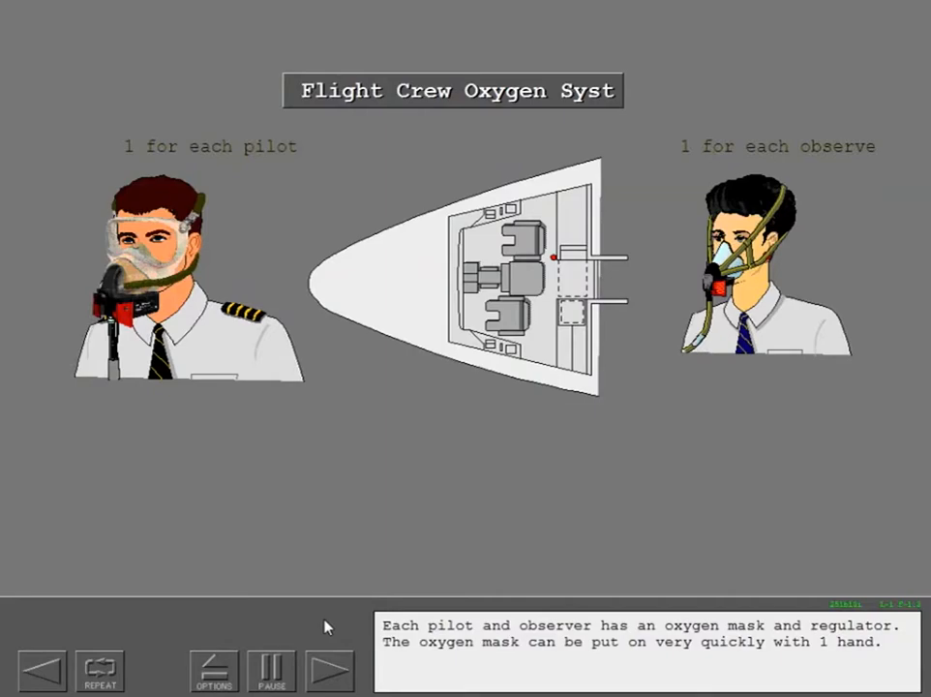
pyautogui.click(329, 670)
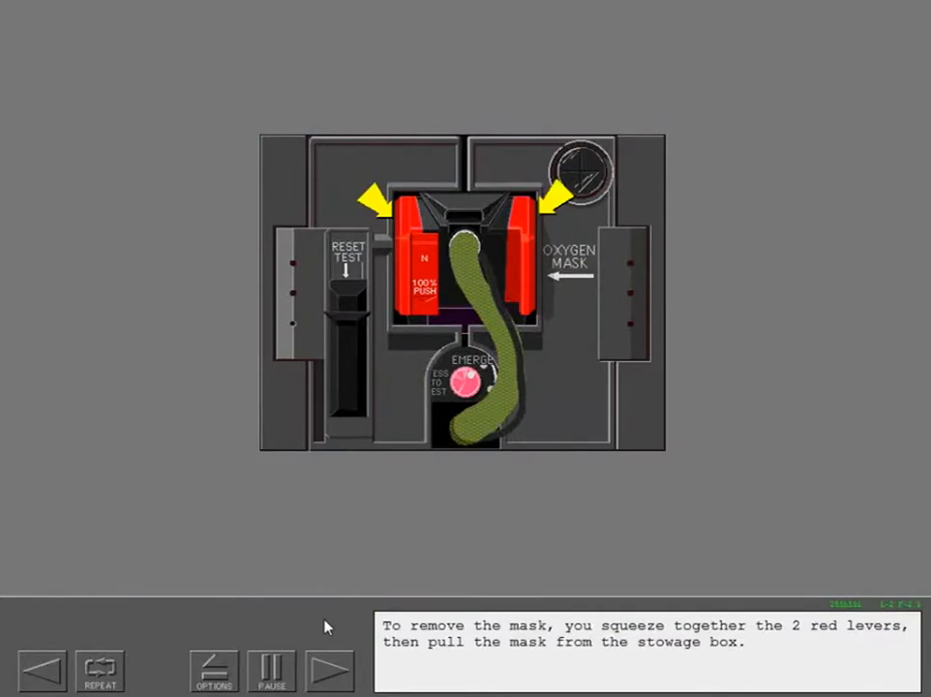
# Step: Advance past the mask removal and oxygen-off flag slides to the regulator details
pyautogui.click(330, 668)
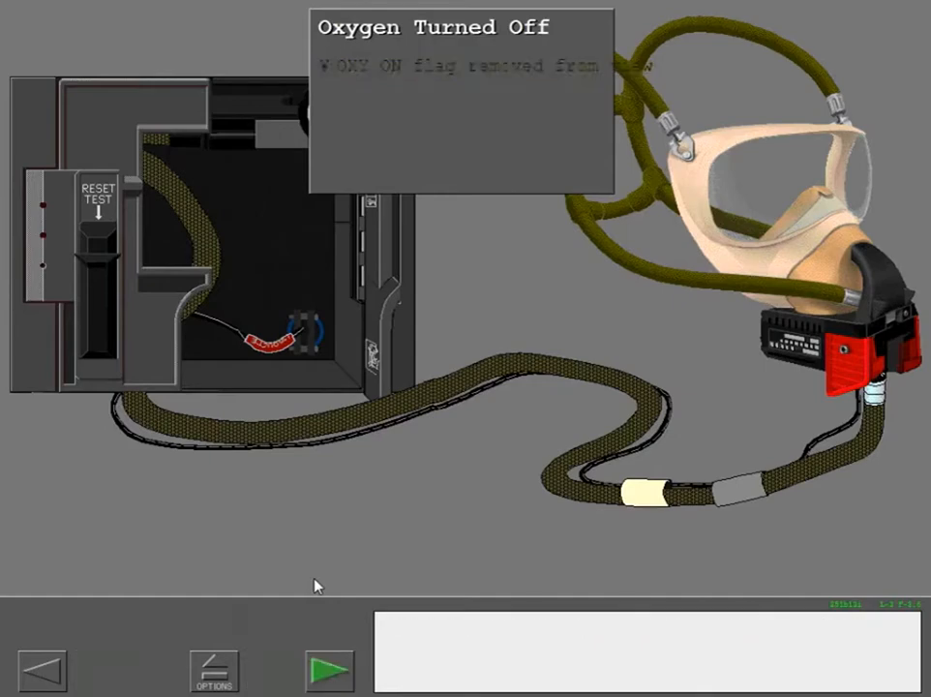
pyautogui.click(330, 668)
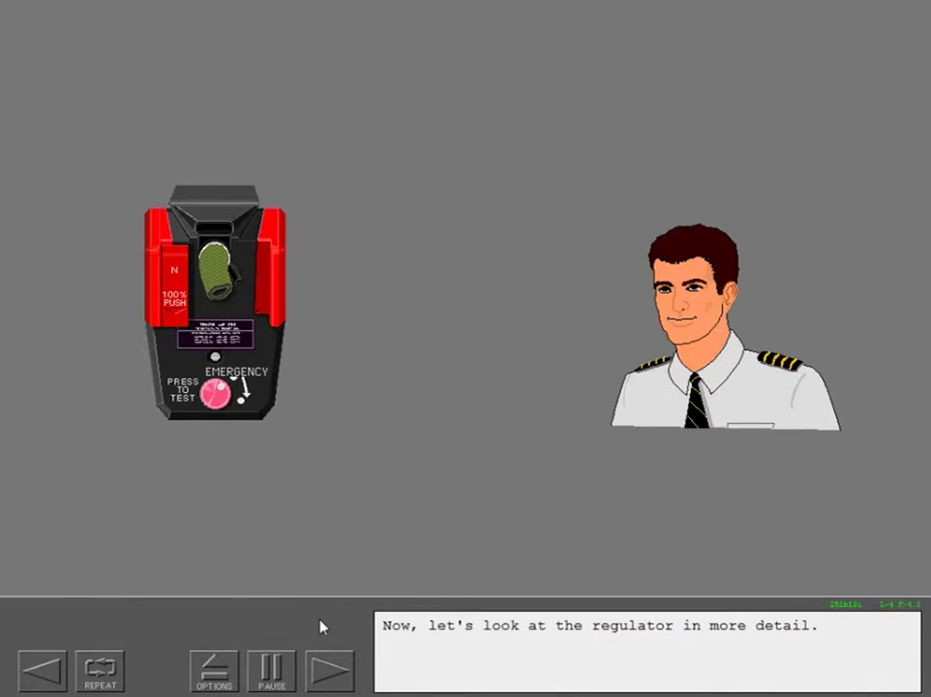
# Step: Continue through the regulator introduction and harness inflation to the normal/100% switch slide
pyautogui.click(329, 668)
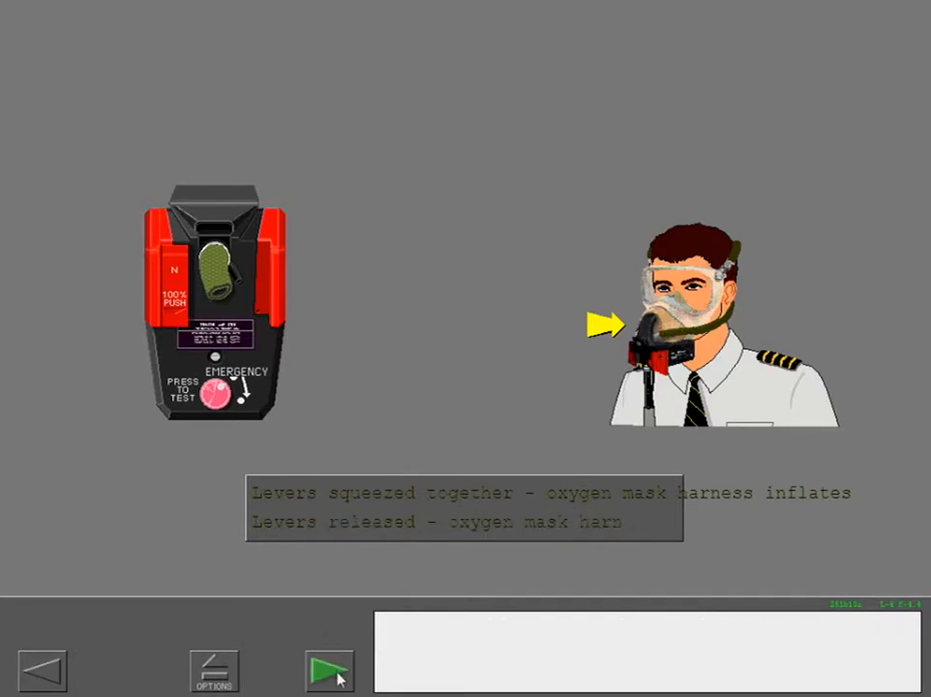
pyautogui.click(329, 670)
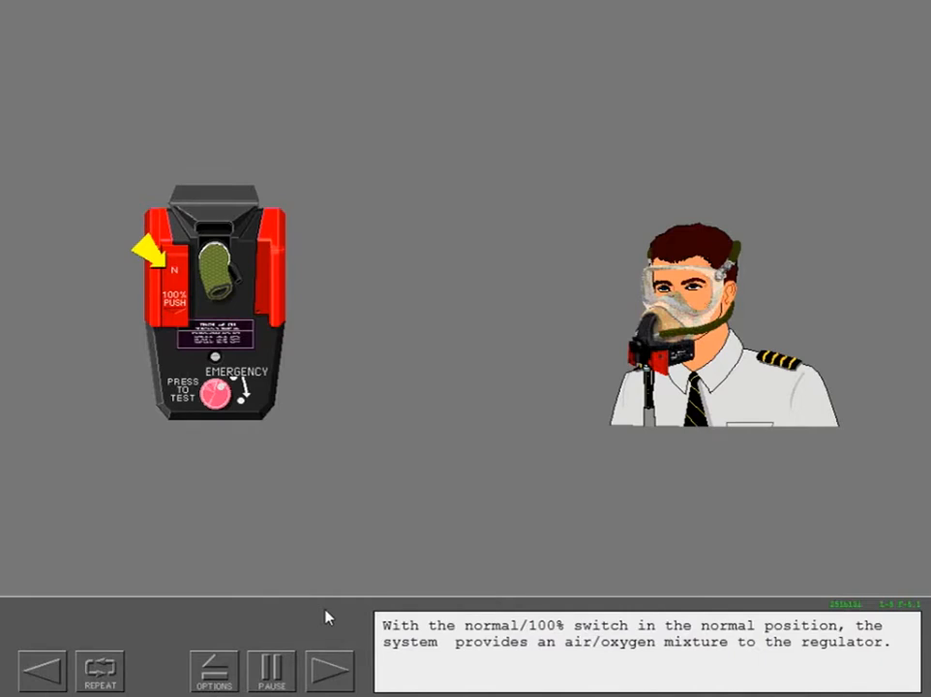
# Step: Enter the switch exercise and set the regulator's normal/100% switch to 100%
pyautogui.click(330, 670)
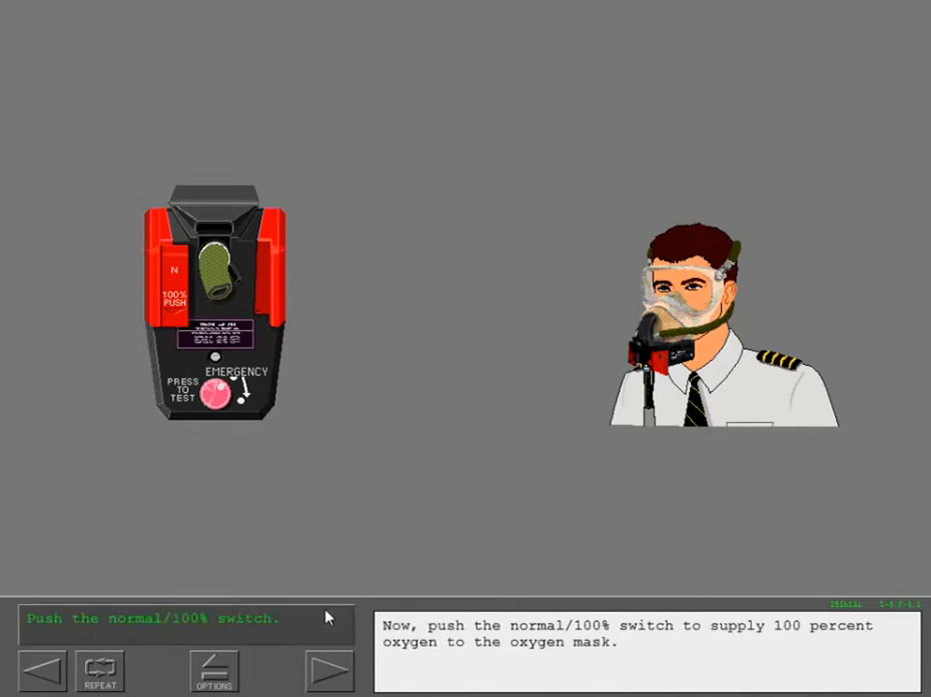
pyautogui.moveTo(140, 515)
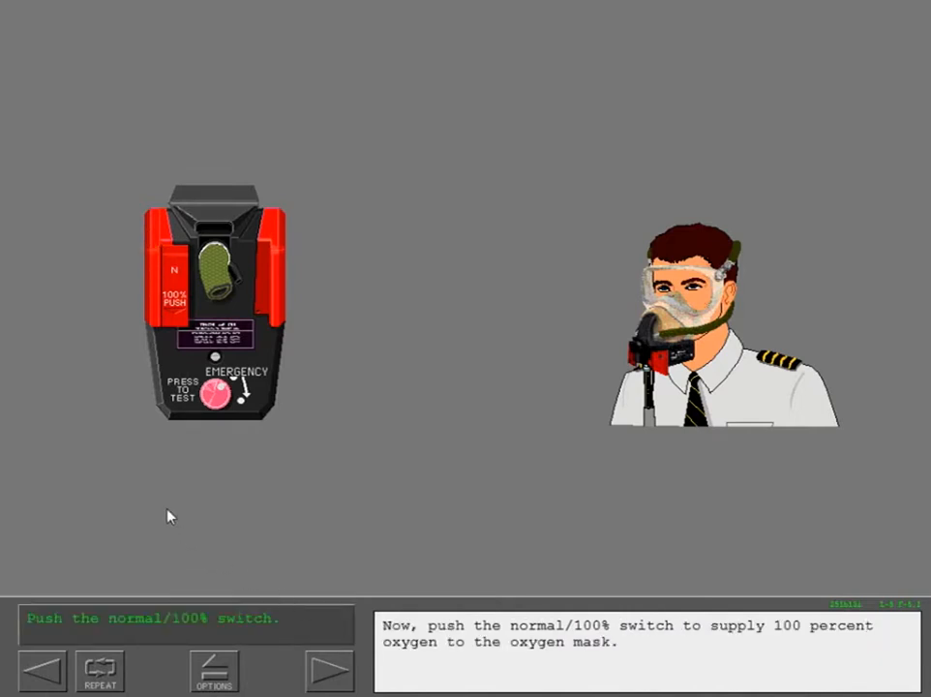
pyautogui.moveTo(165, 360)
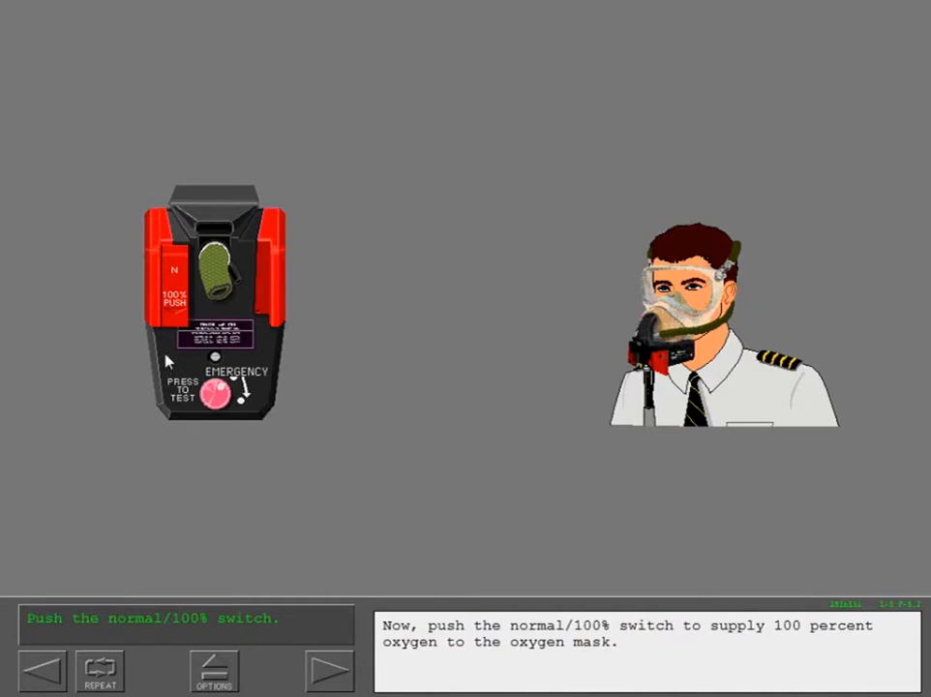
pyautogui.click(172, 300)
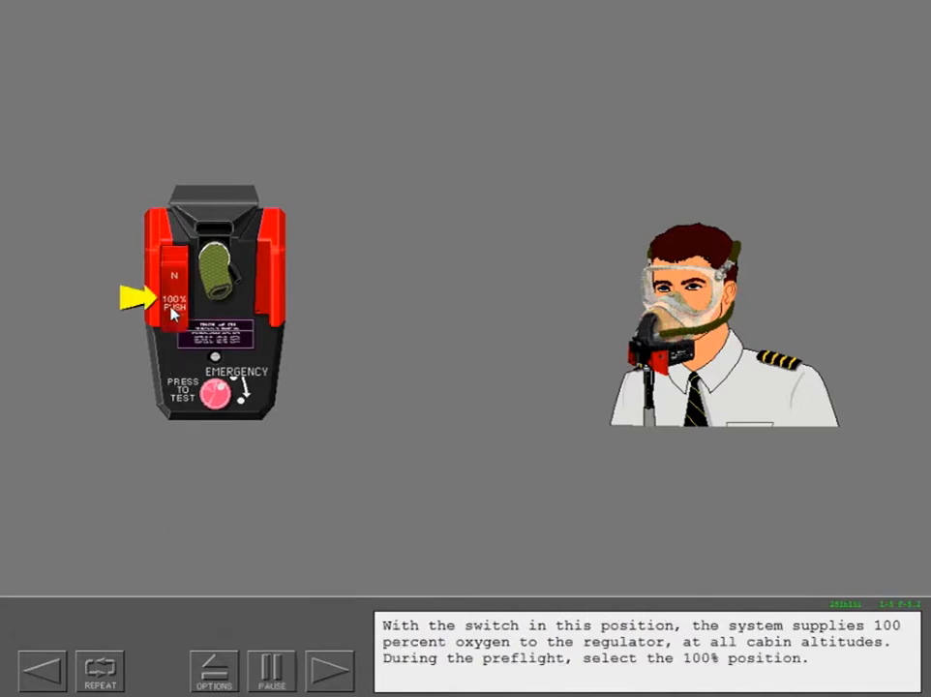
pyautogui.moveTo(314, 610)
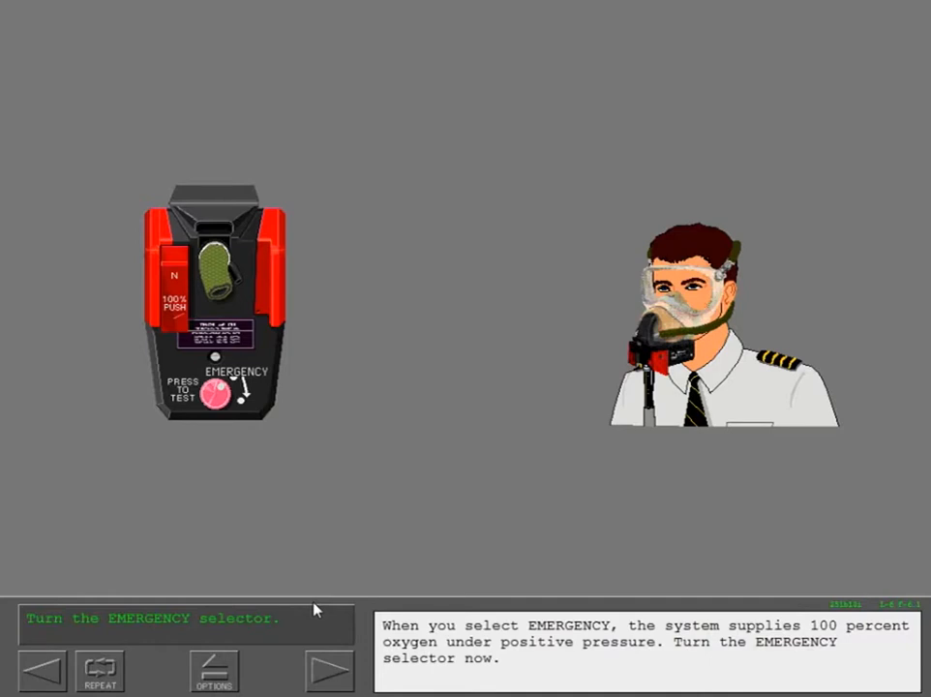
pyautogui.moveTo(248, 433)
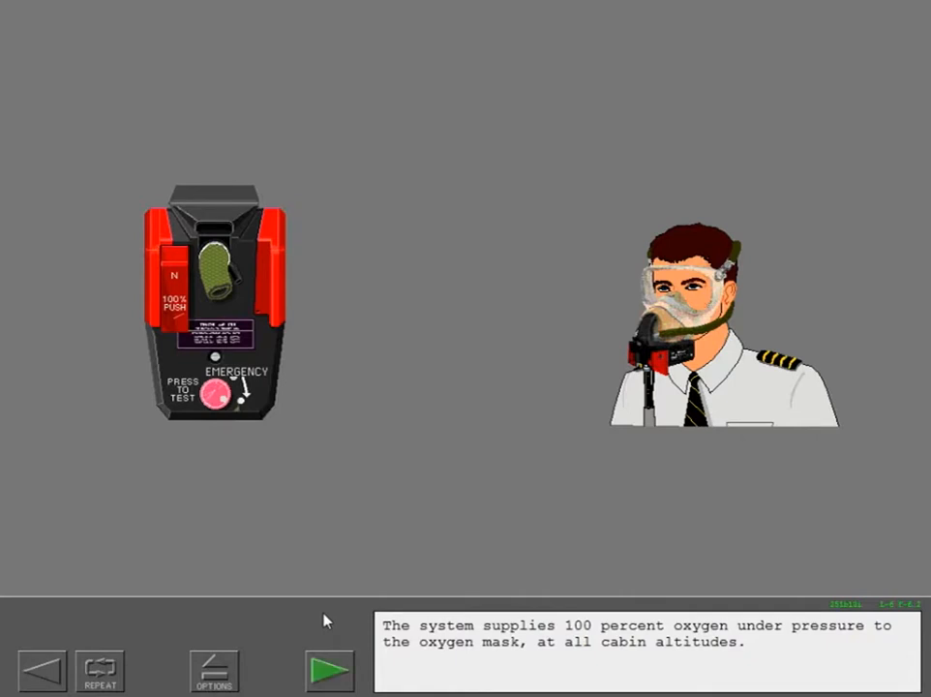
# Step: Run the oxygen system check: push the RESET/TEST lever down and hold the EMERGENCY selector
pyautogui.click(329, 670)
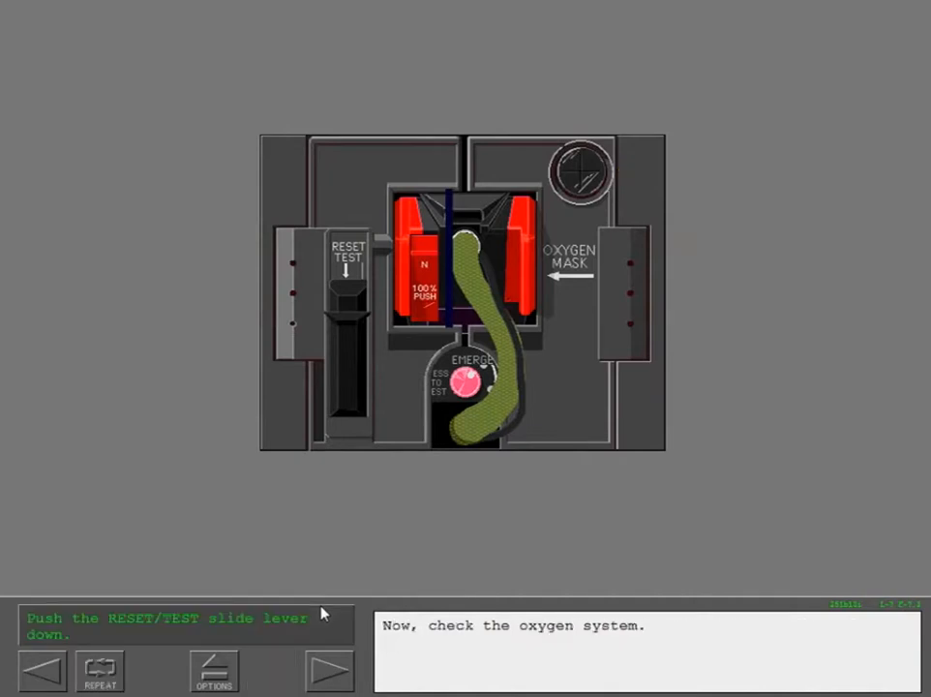
pyautogui.click(348, 301)
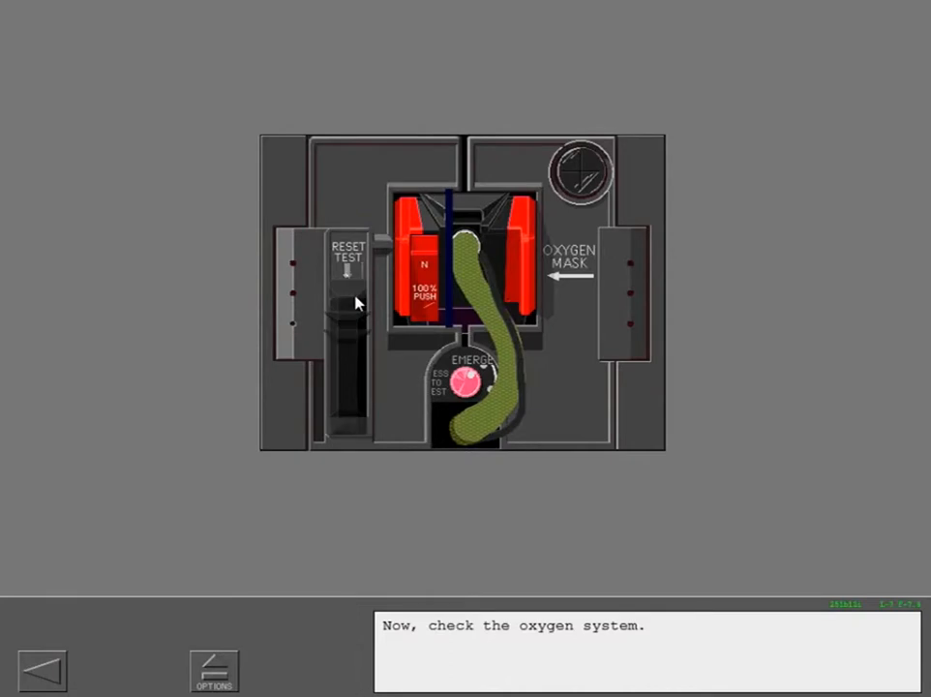
pyautogui.click(348, 280)
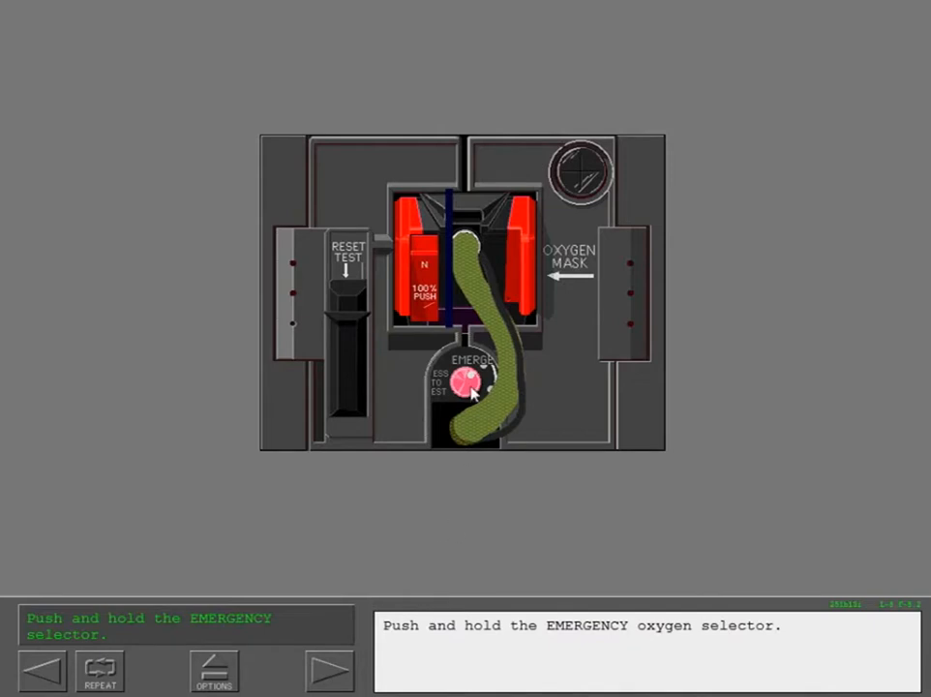
pyautogui.click(470, 388)
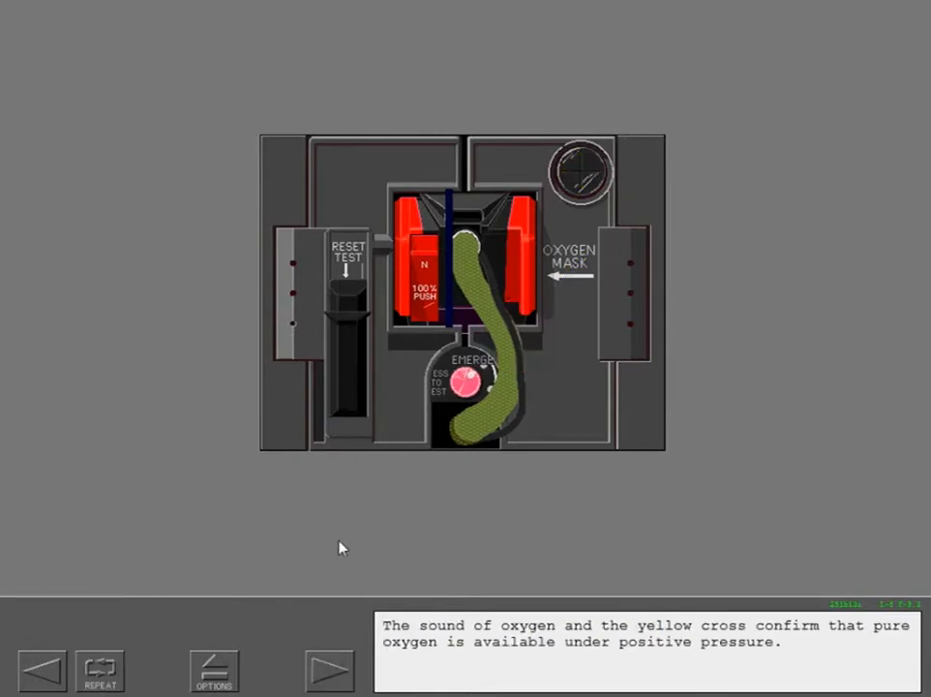
pyautogui.moveTo(313, 597)
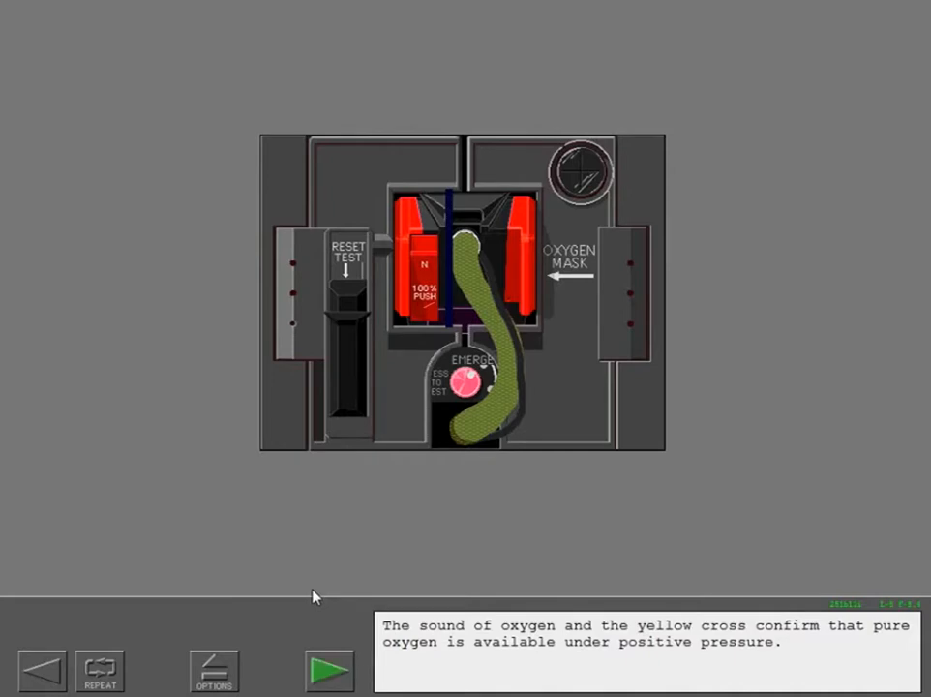
# Step: Perform the mask microphone check: select the flight interphone transmitter and hold the emergency oxygen selector
pyautogui.click(329, 670)
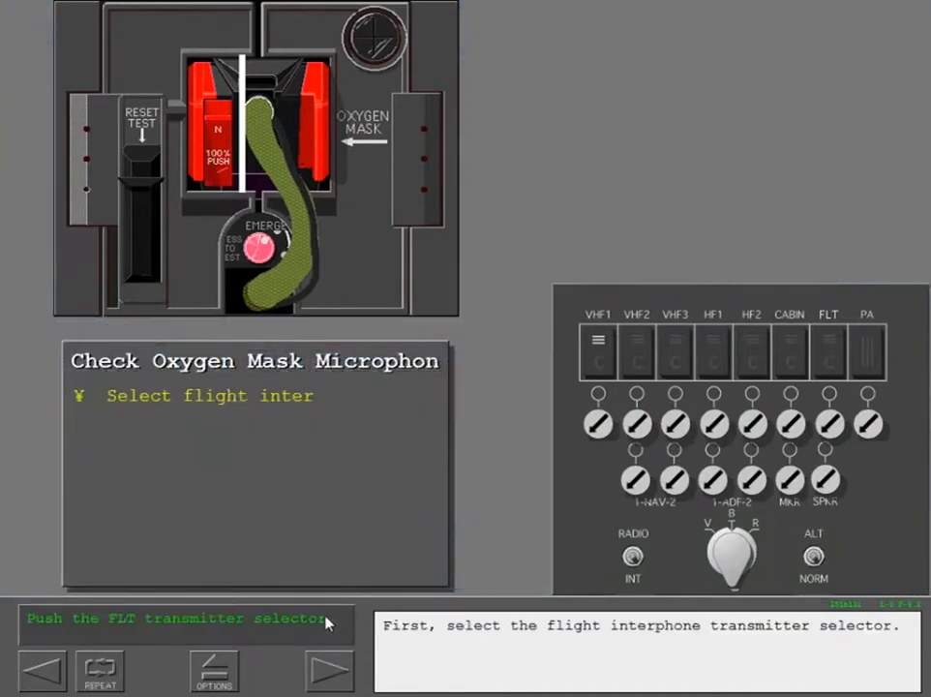
pyautogui.moveTo(751, 353)
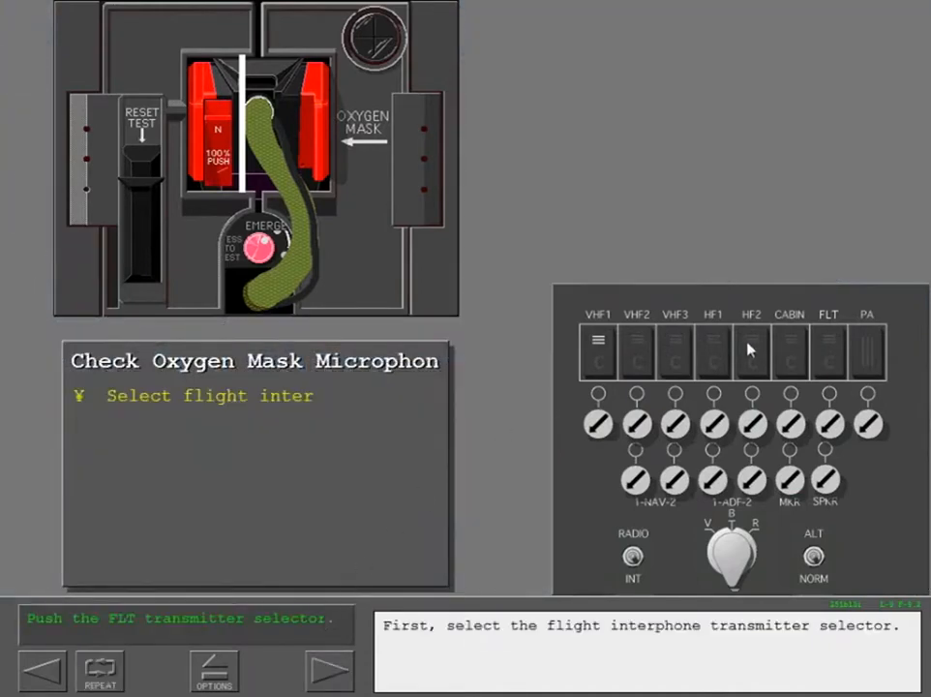
pyautogui.click(829, 349)
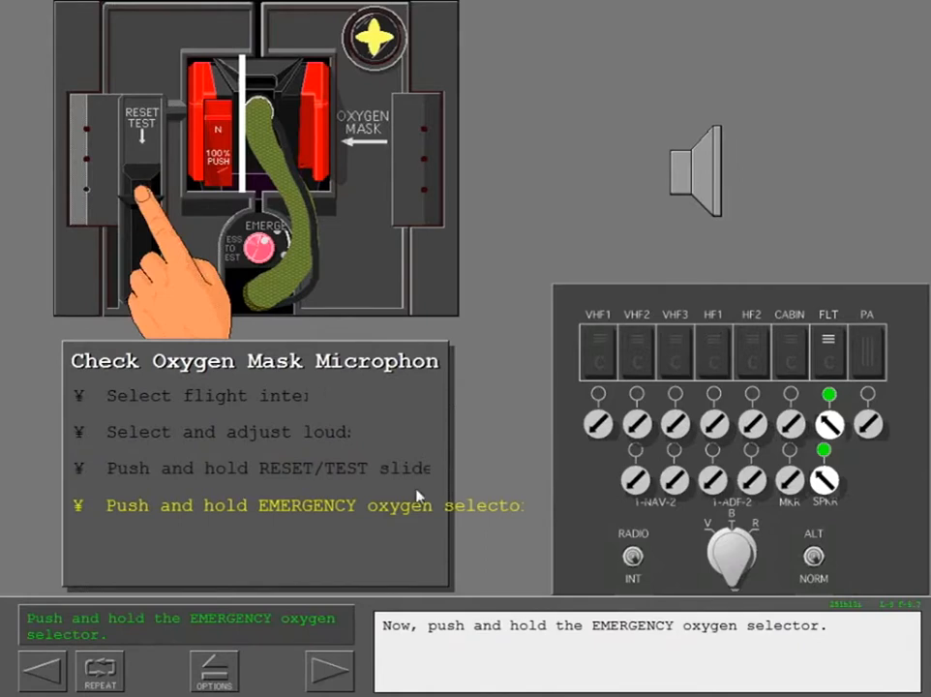
pyautogui.moveTo(312, 382)
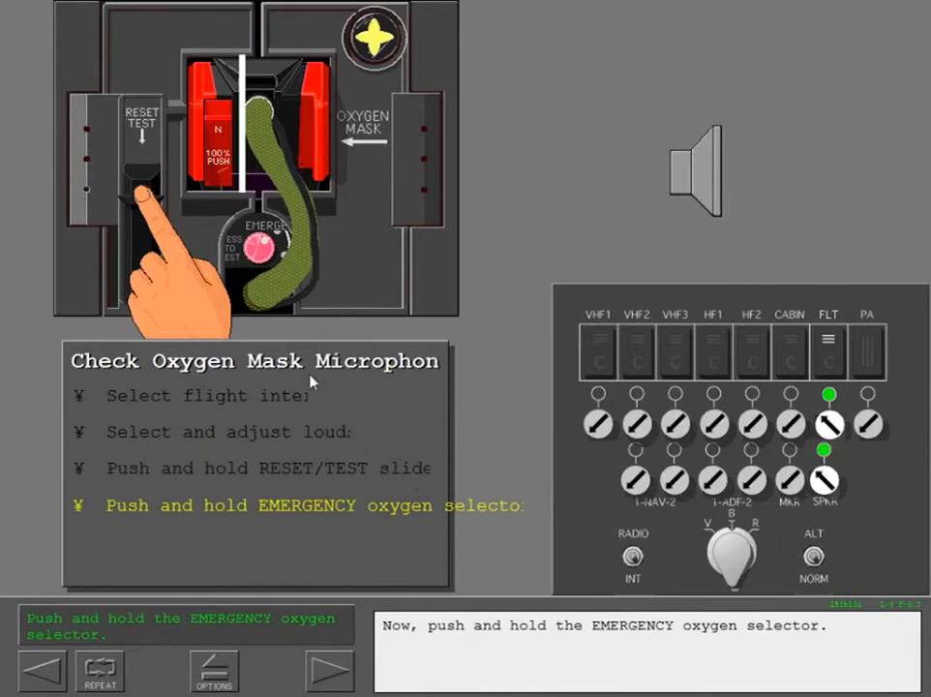
pyautogui.click(259, 250)
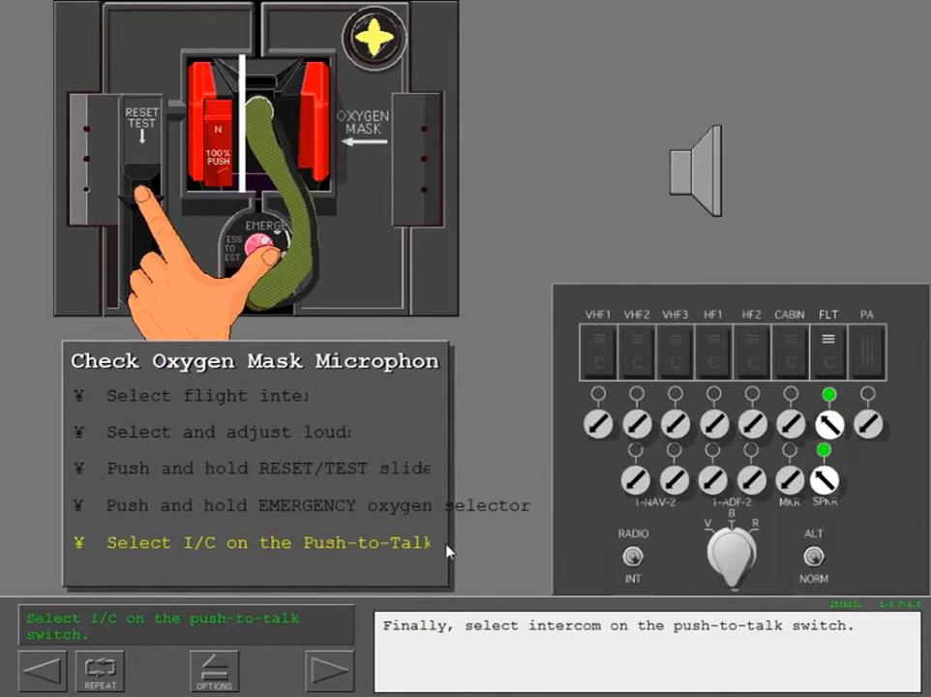
pyautogui.moveTo(484, 552)
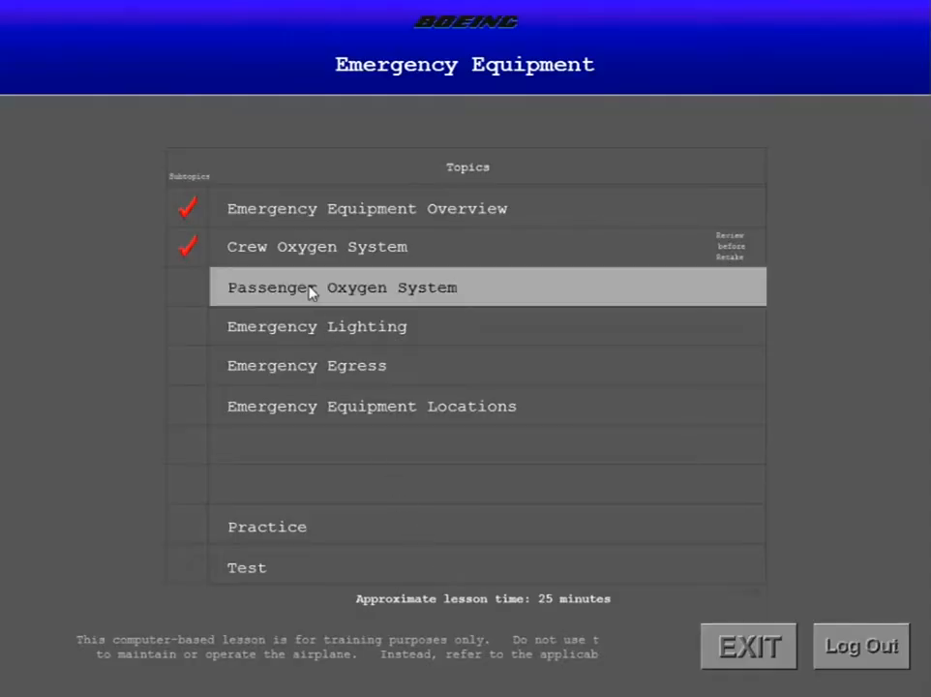
# Step: Start the Passenger Oxygen System topic from the topics list
pyautogui.click(341, 286)
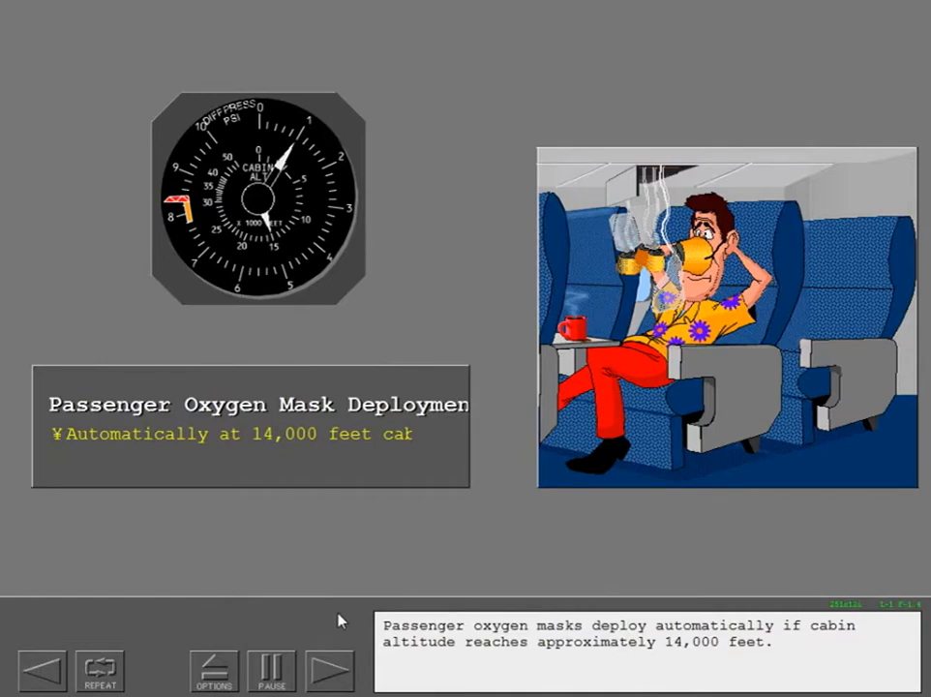
# Step: Advance through the manual deployment slides to the PASS OXYGEN panel activation exercise
pyautogui.click(271, 670)
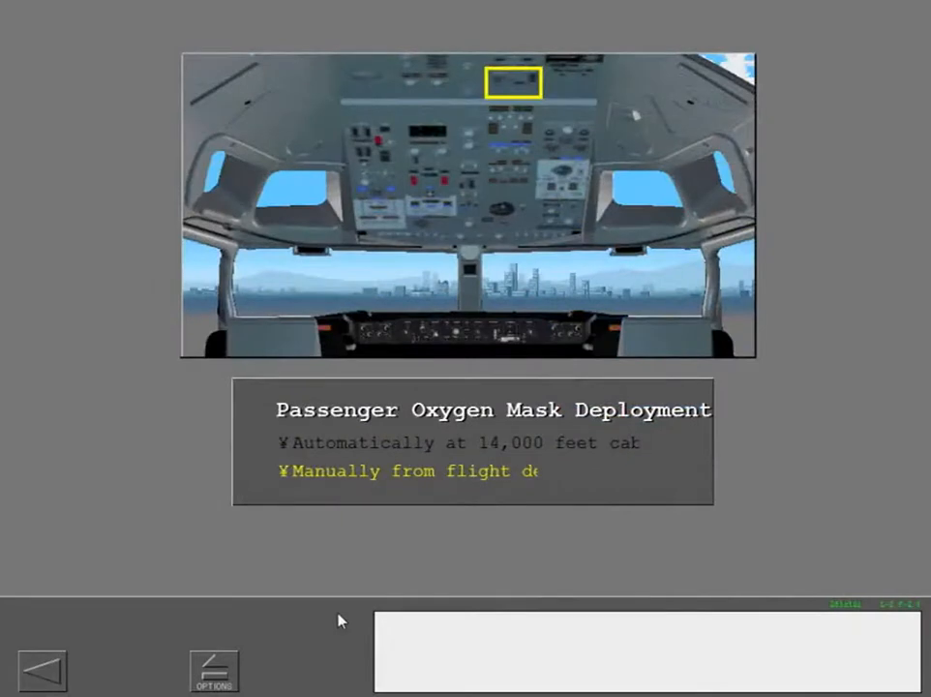
pyautogui.click(515, 85)
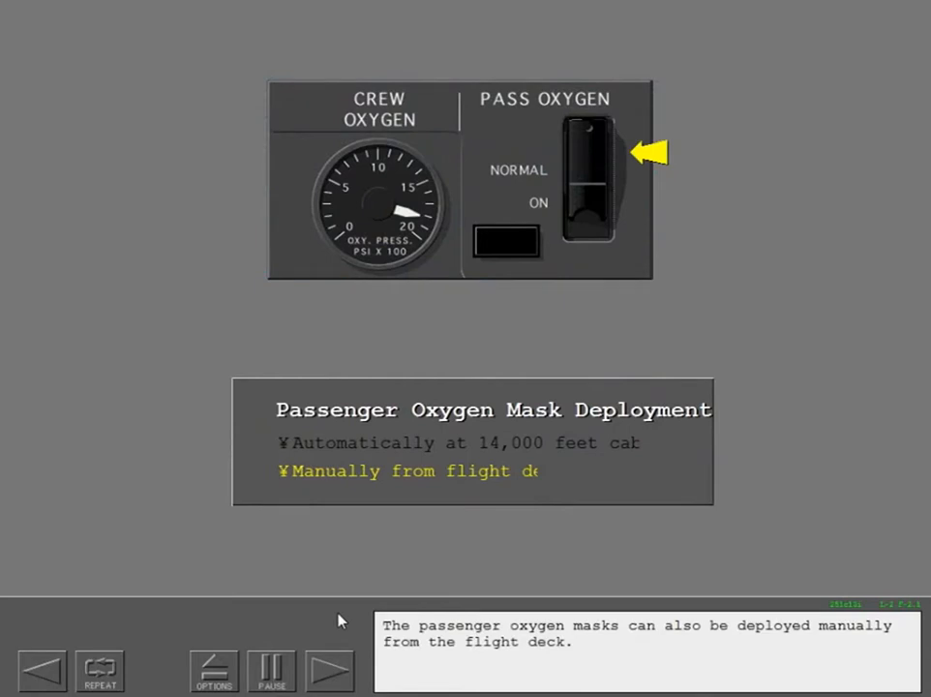
pyautogui.click(329, 670)
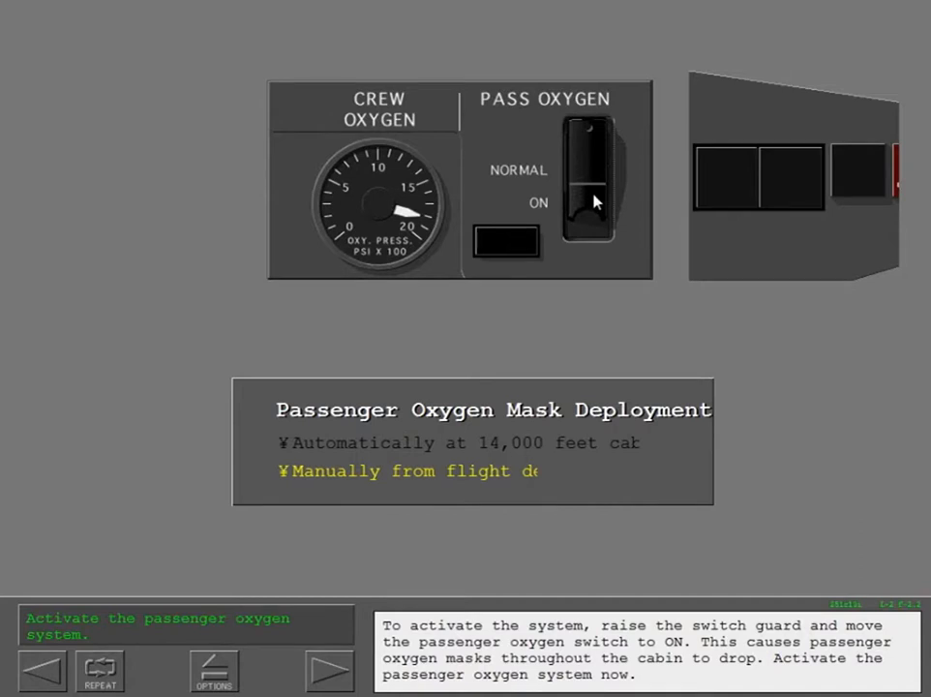
# Step: Switch the PASS OXYGEN switch to ON and watch the masks drop
pyautogui.click(585, 193)
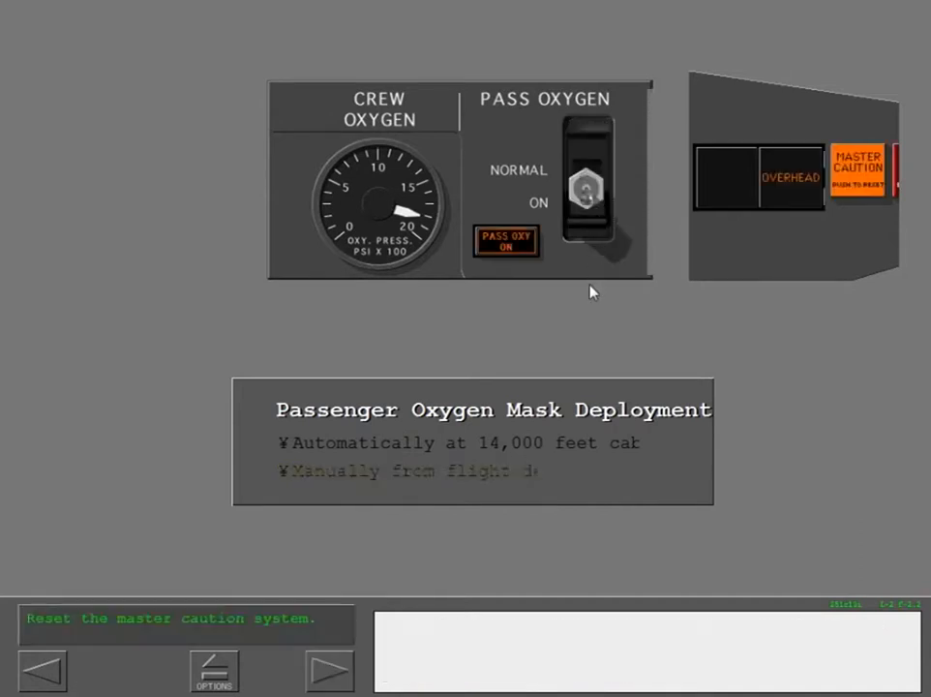
pyautogui.moveTo(677, 325)
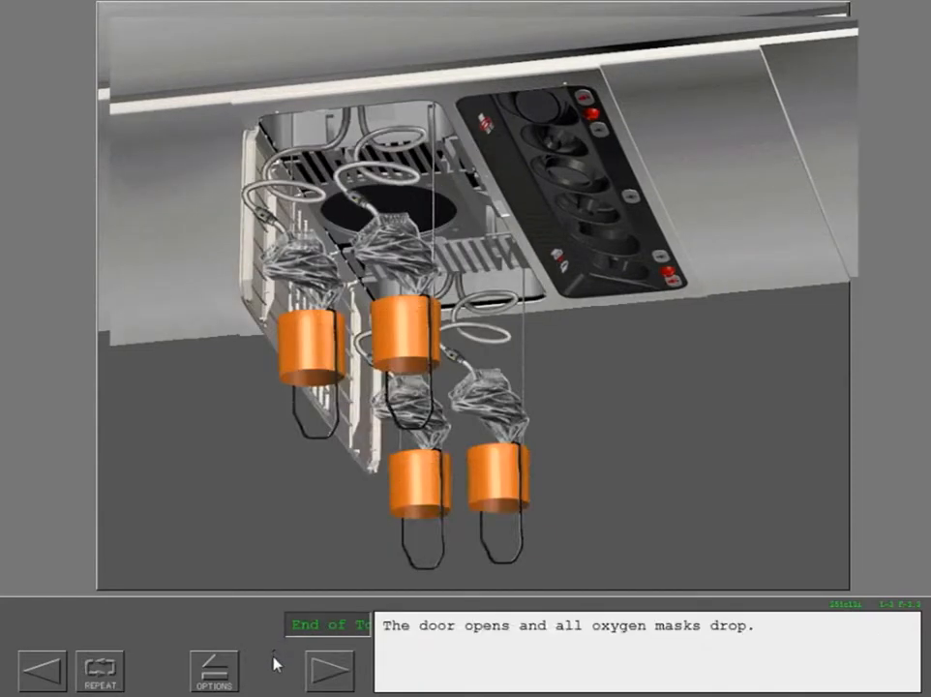
pyautogui.moveTo(329, 668)
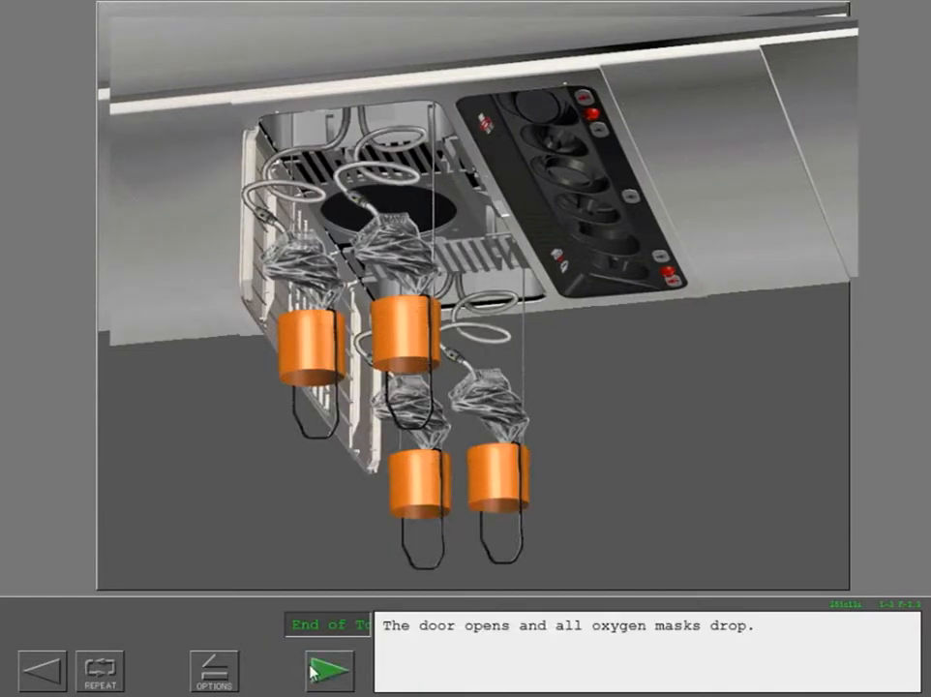
# Step: Advance to the interior emergency lighting page showing aisle, ceiling, floor lights and exit signs
pyautogui.click(327, 668)
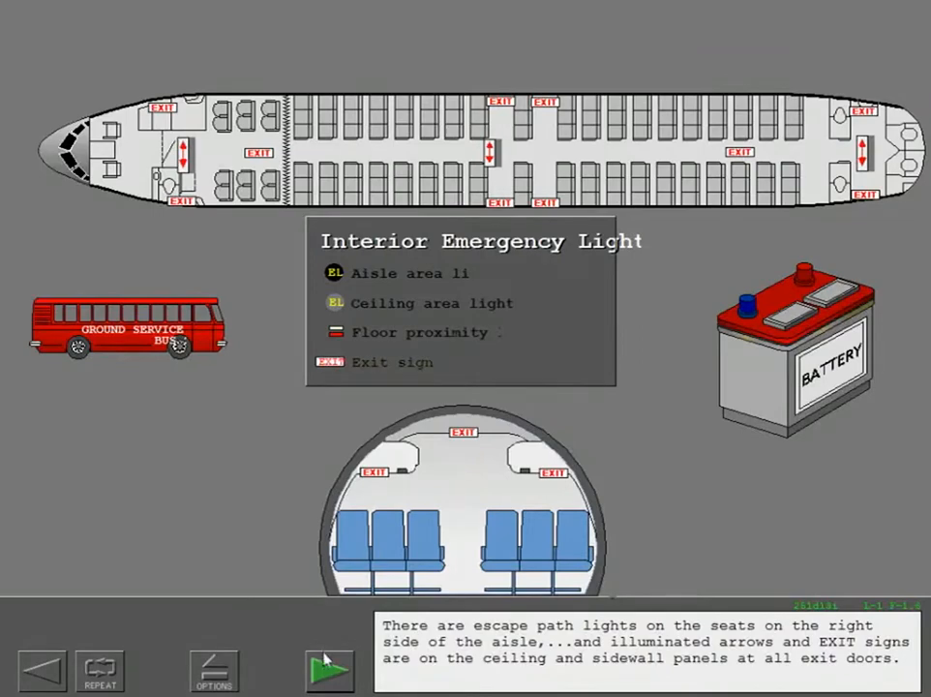
# Step: Advance through the exterior overwing escape lights to the emergency exit lights control
pyautogui.click(329, 668)
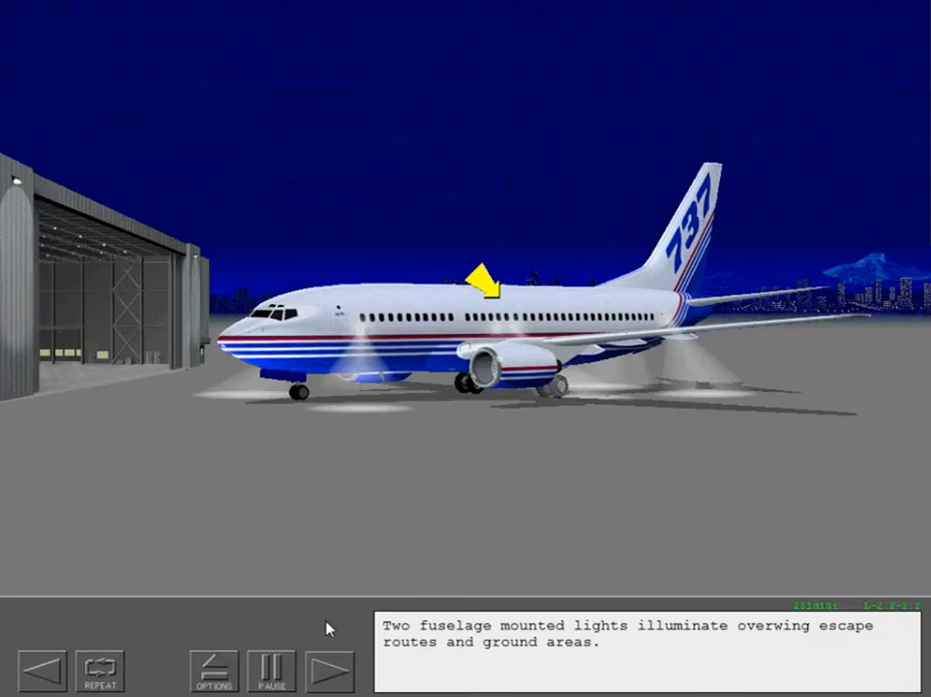
pyautogui.click(331, 670)
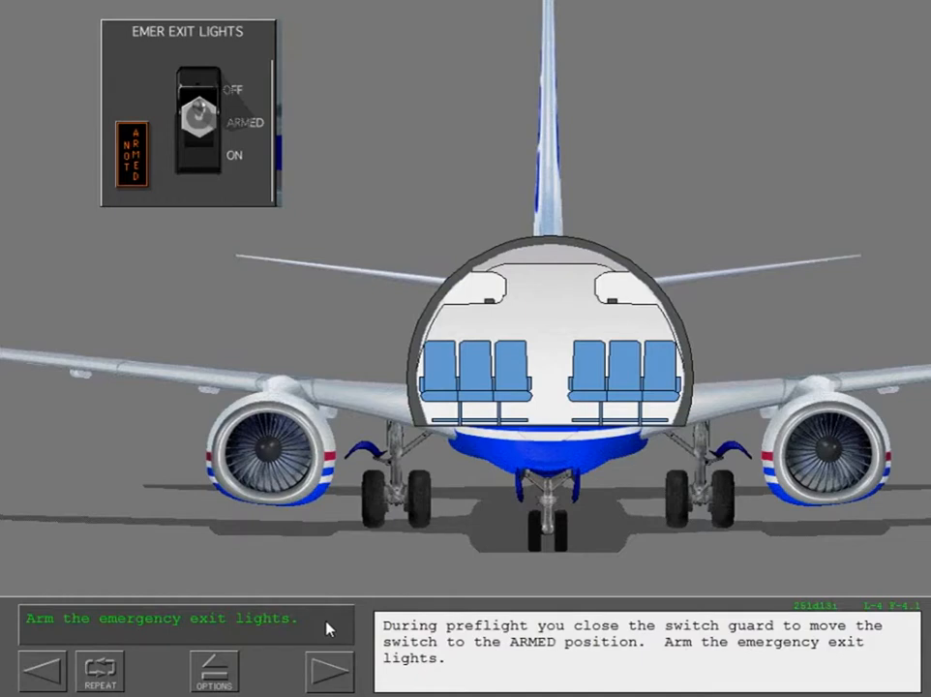
pyautogui.moveTo(256, 283)
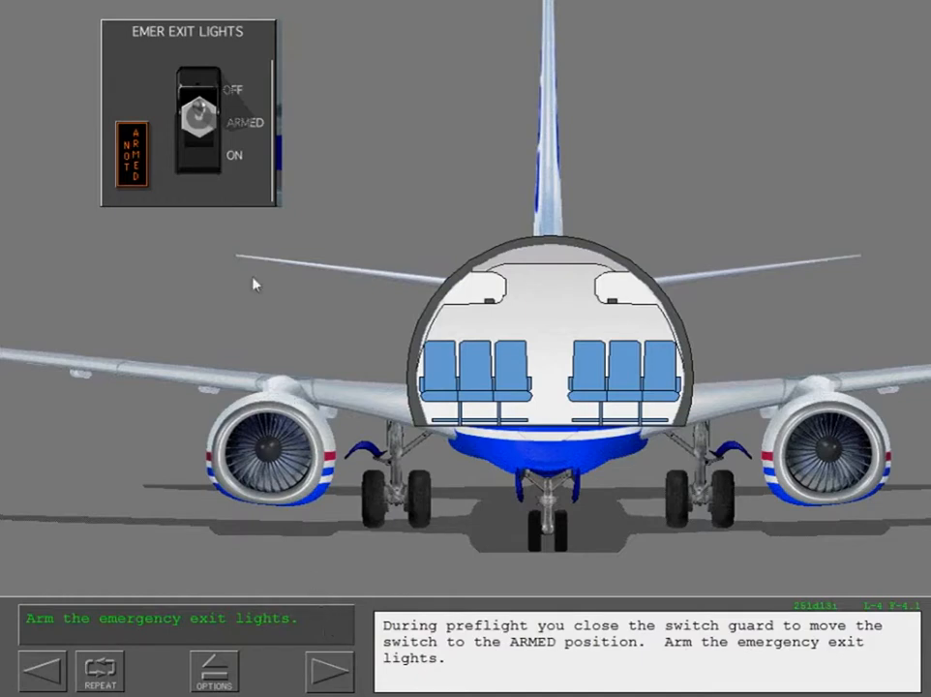
# Step: Arm the EMER EXIT LIGHTS switch and reset the Master Caution light
pyautogui.click(197, 106)
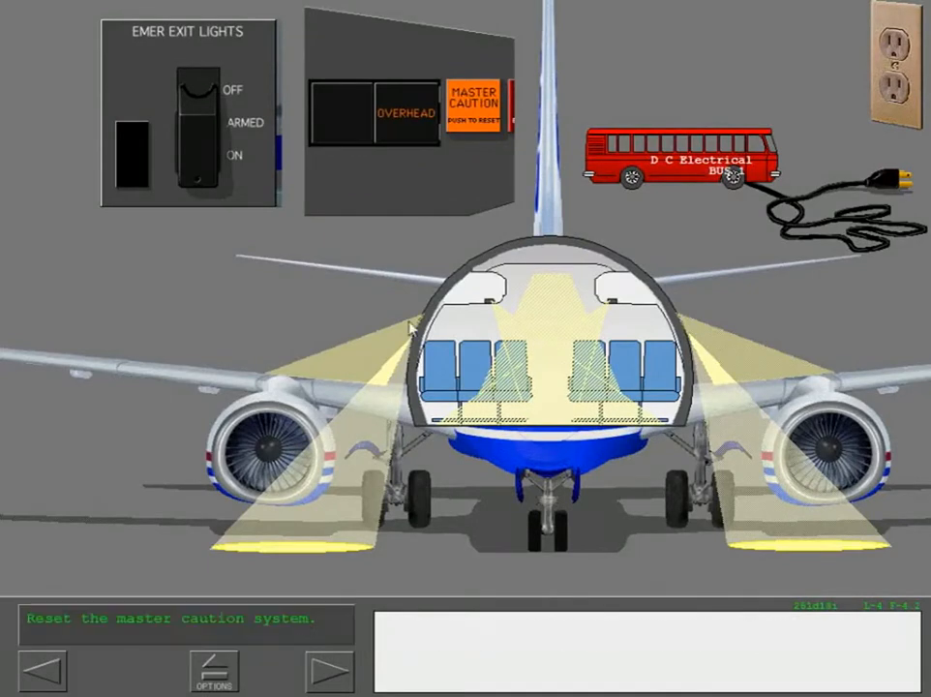
pyautogui.click(474, 97)
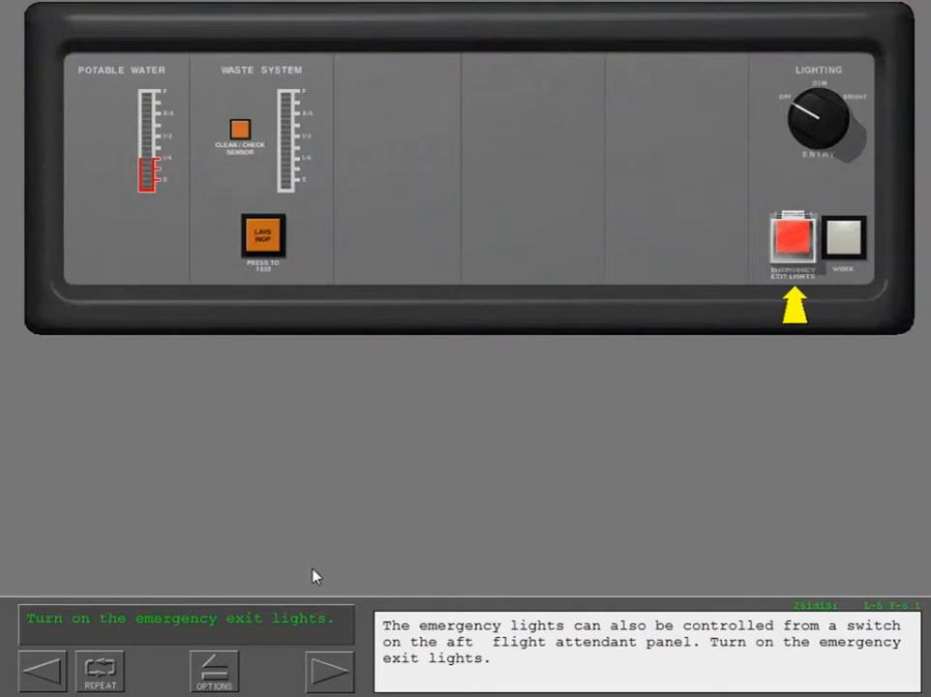
# Step: Switch the emergency exit lights on from the aft attendant panel and return to the topics menu
pyautogui.click(794, 240)
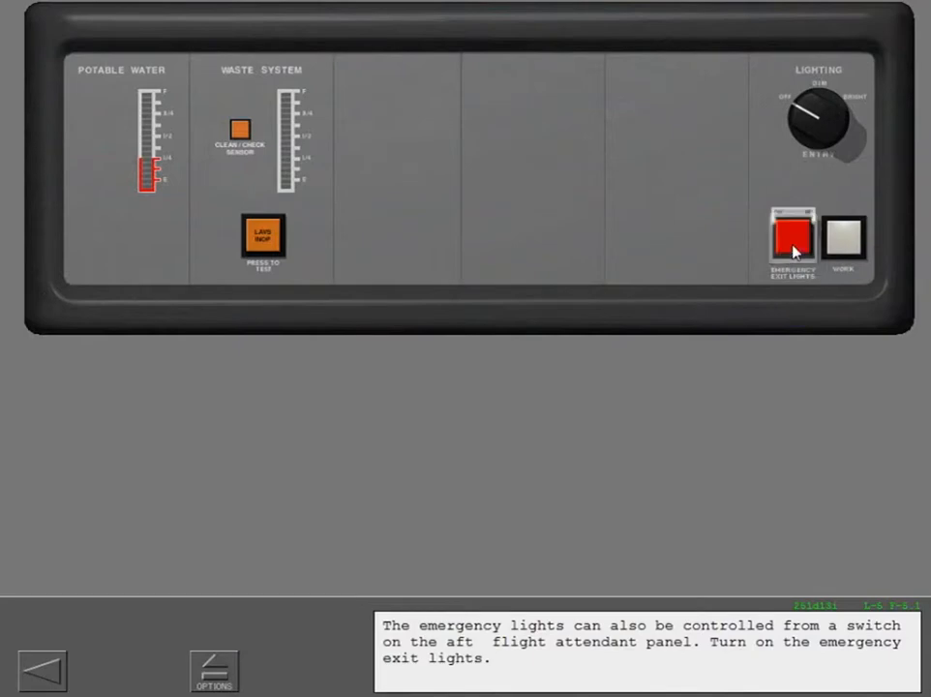
pyautogui.click(793, 236)
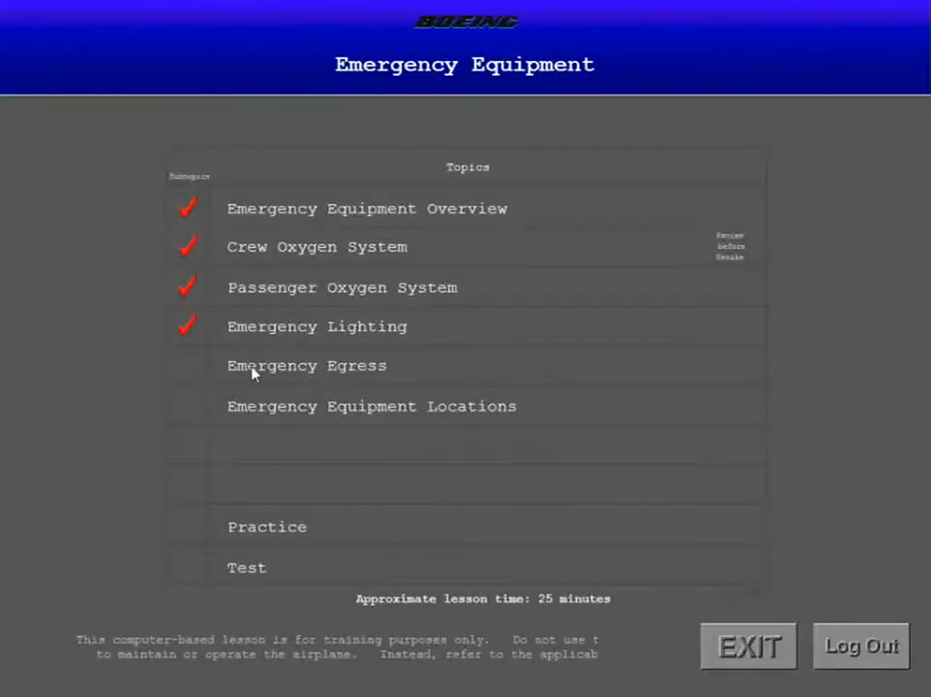
# Step: Start the Emergency Egress topic and continue through the flight deck door escape explanation
pyautogui.click(306, 364)
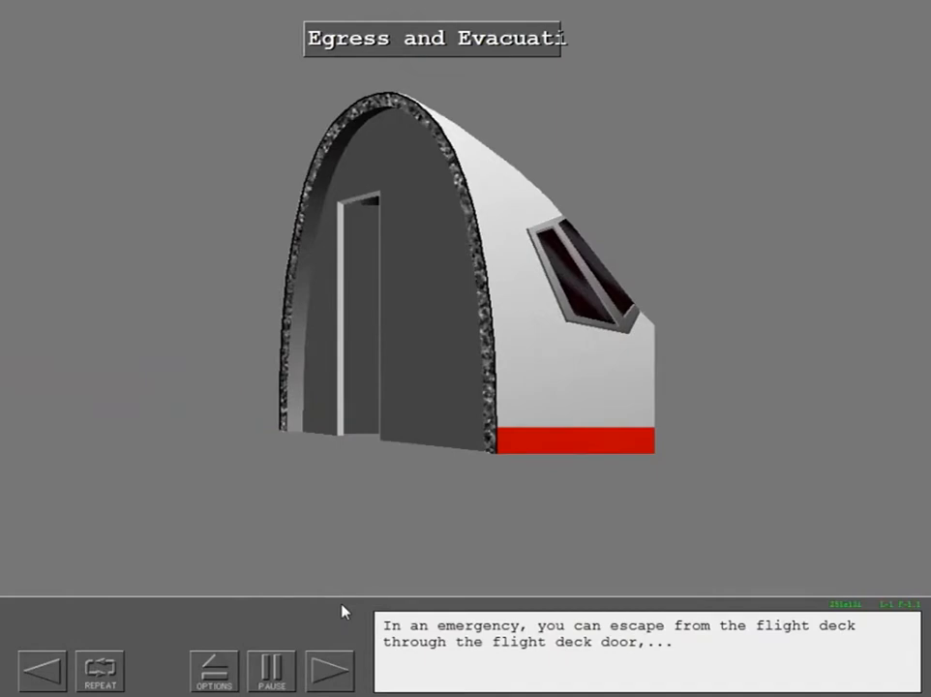
pyautogui.click(329, 670)
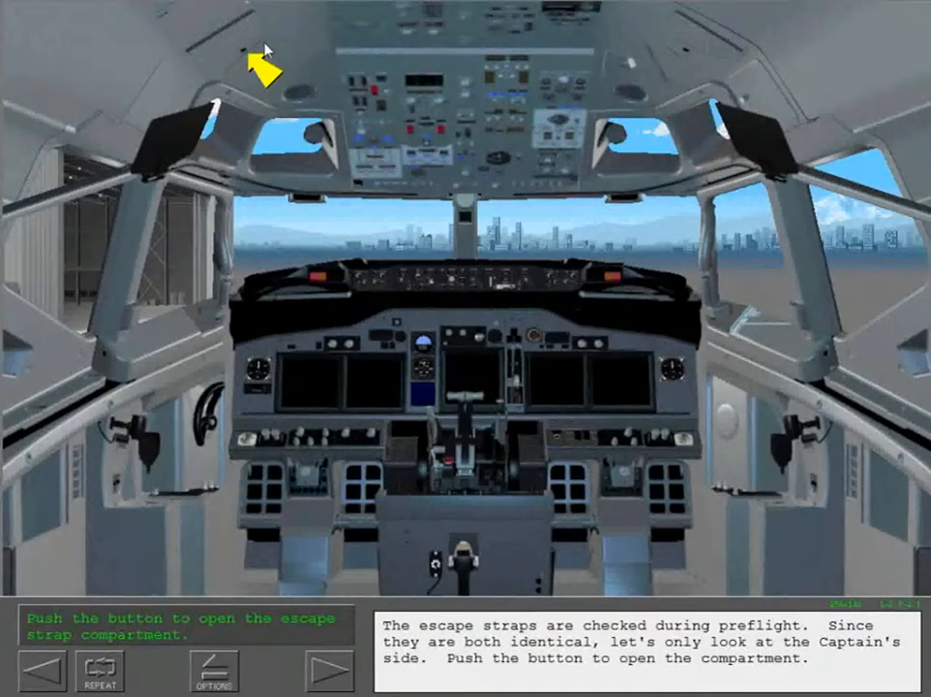
# Step: Open the captain's escape strap compartment and drop the strap out the window
pyautogui.click(231, 54)
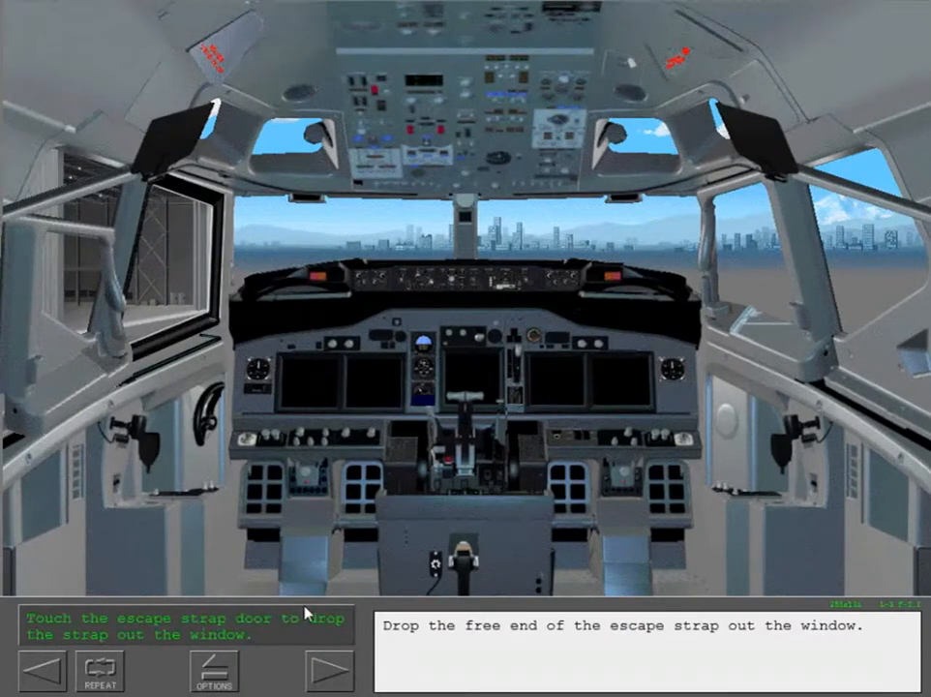
pyautogui.moveTo(229, 54)
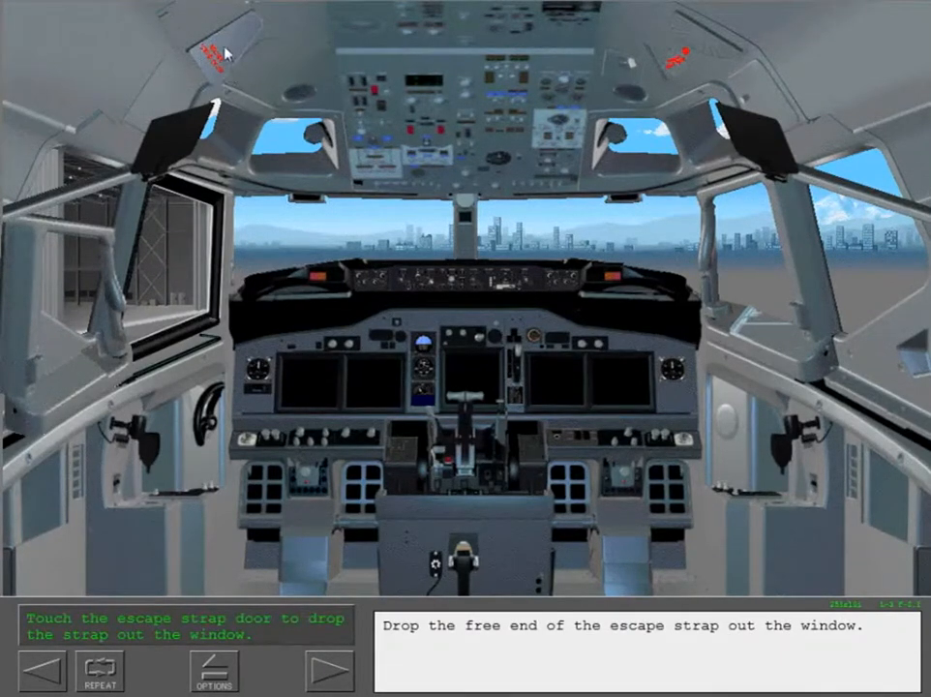
pyautogui.click(225, 55)
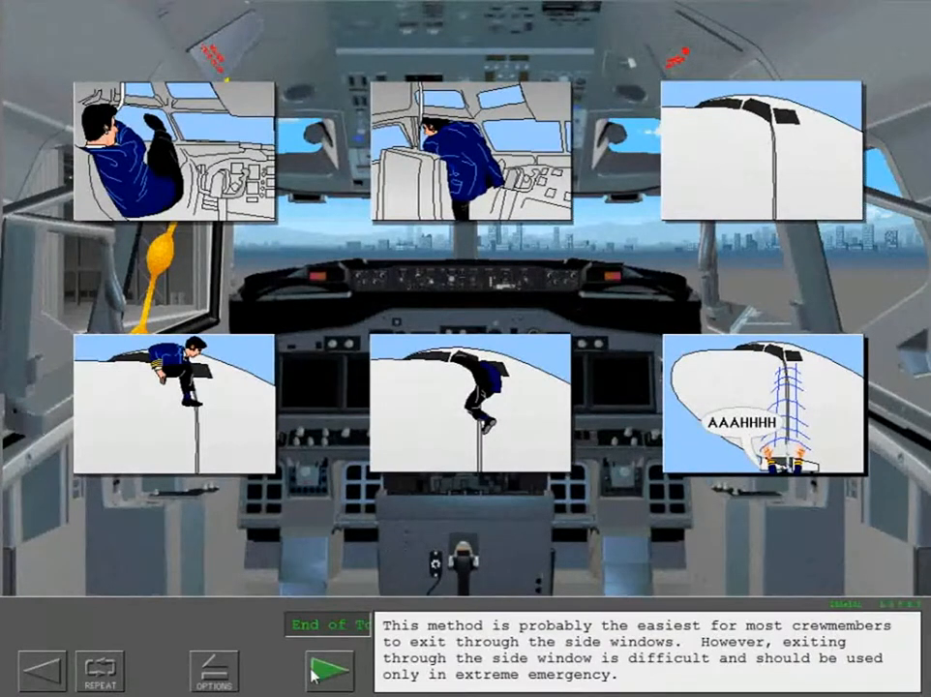
# Step: Finish the side-window egress explanation and return to the Emergency Equipment topics menu
pyautogui.click(329, 670)
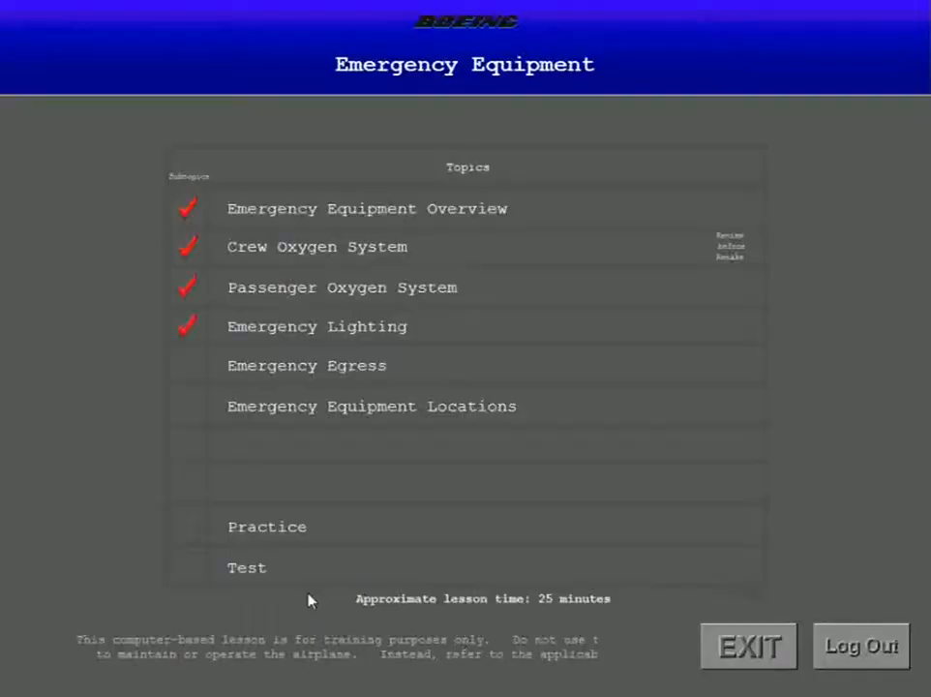
pyautogui.click(306, 364)
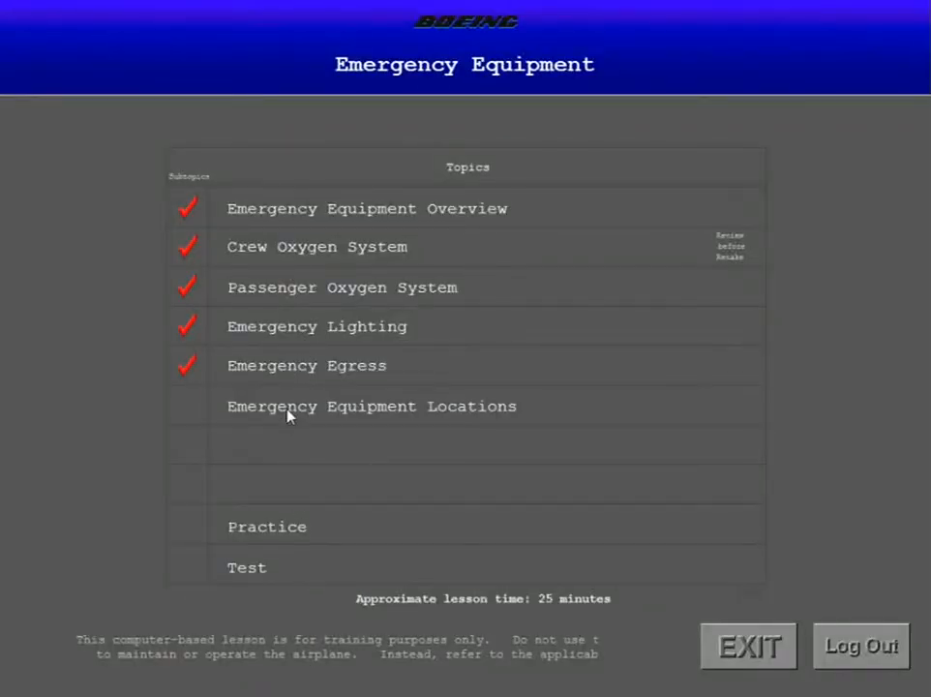
# Step: Start Emergency Equipment Locations and continue past the flight deck halon extinguisher and crash axe
pyautogui.click(372, 407)
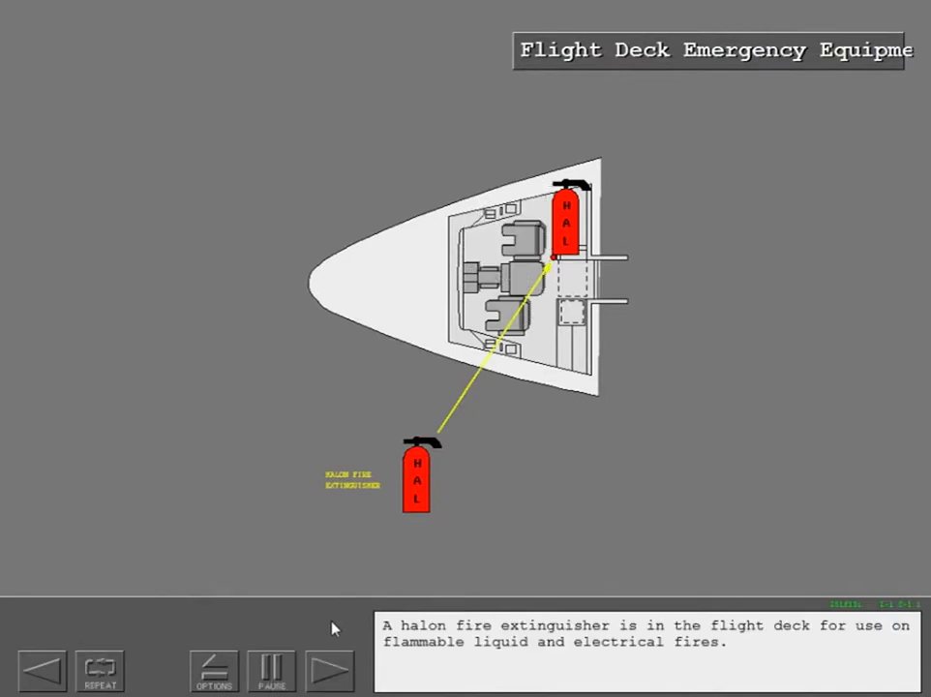
pyautogui.moveTo(325, 627)
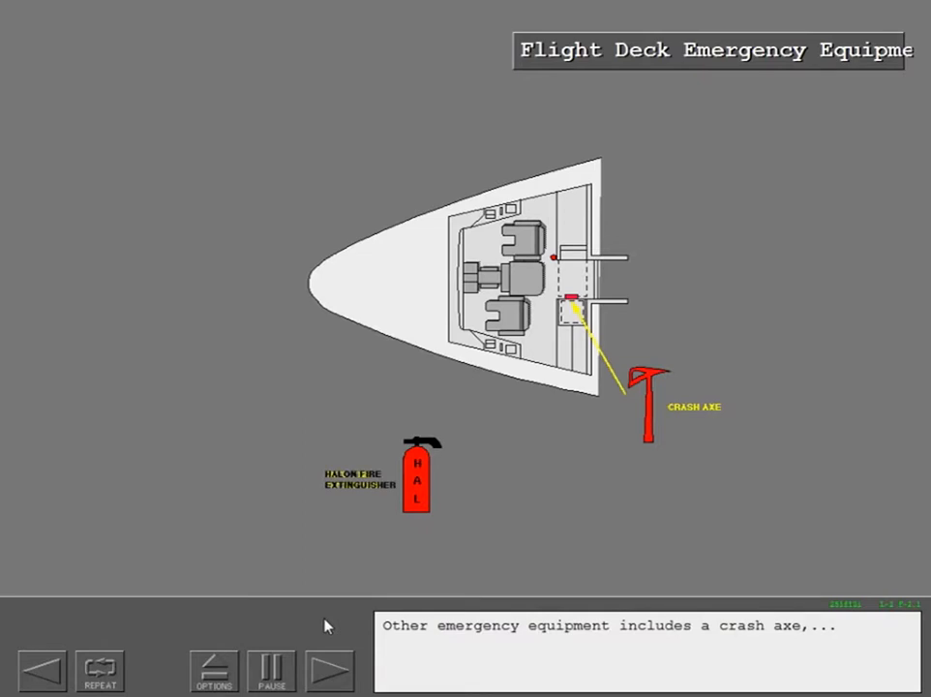
pyautogui.click(329, 670)
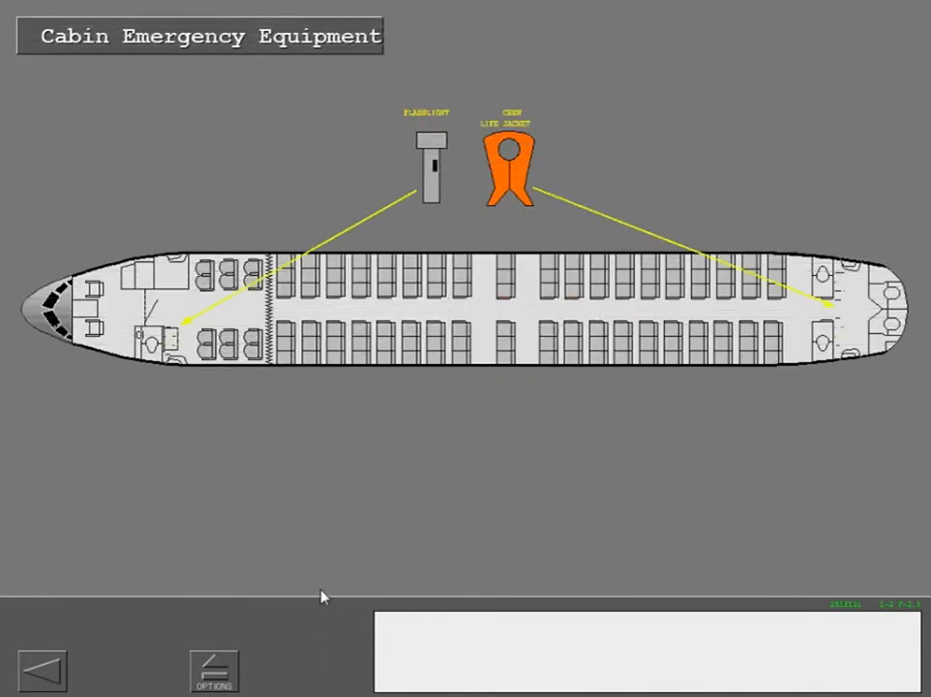
# Step: Advance to the cabin equipment slide on the flashlight and crew life jacket per attendant seat
pyautogui.click(331, 670)
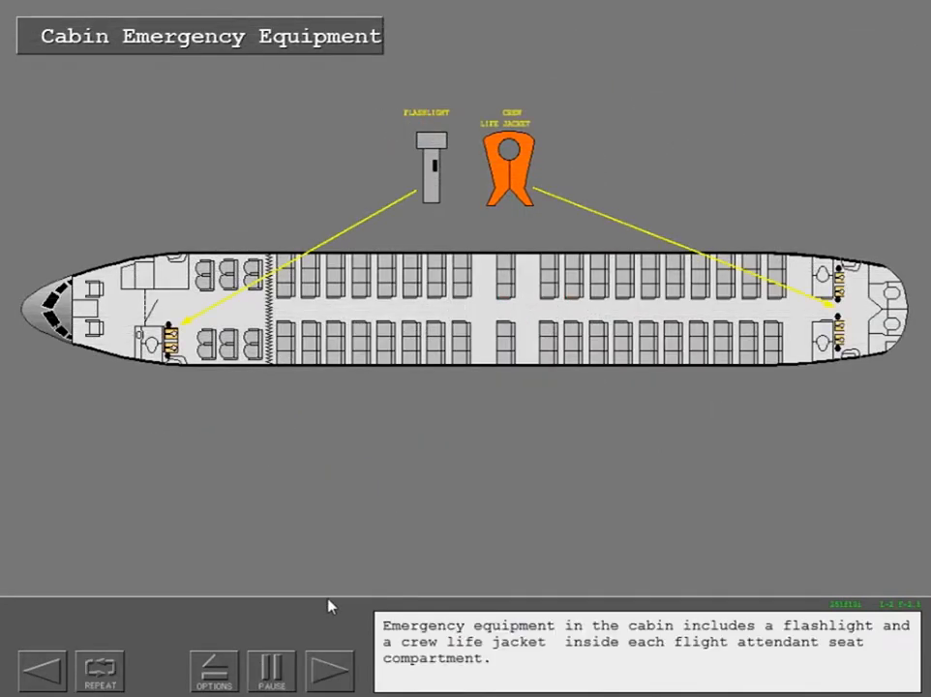